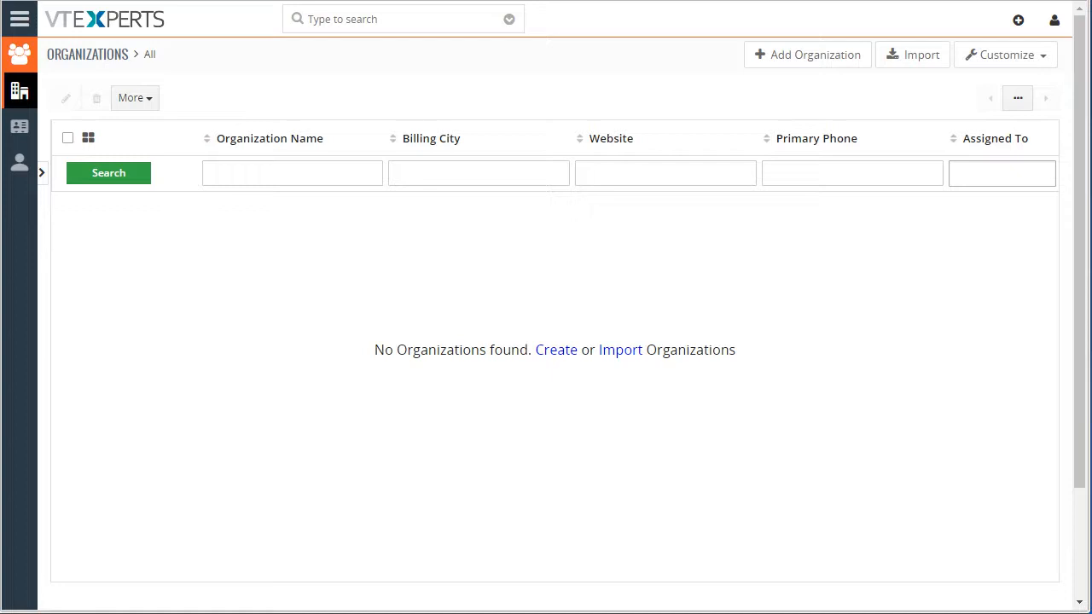
mouse_move(778, 76)
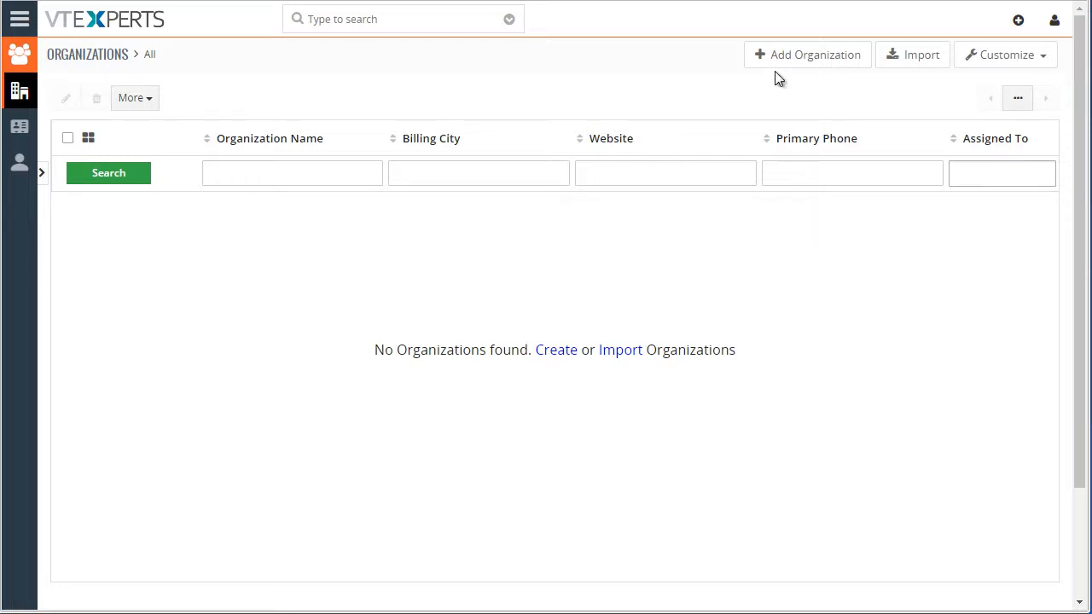
mouse_move(807, 54)
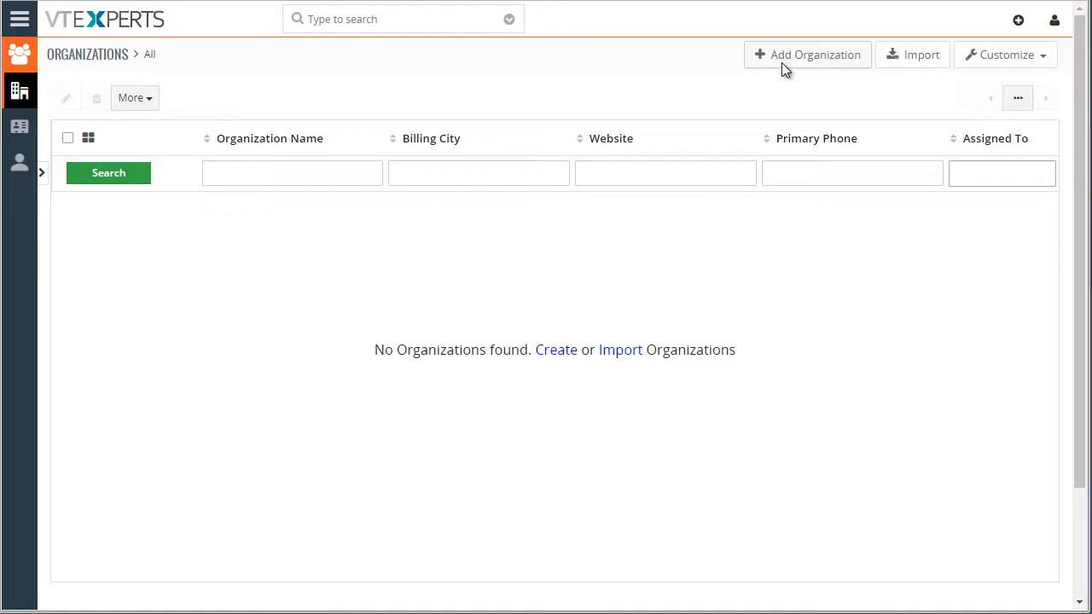
Start a new organization and scroll down to its Address Details section
click(806, 54)
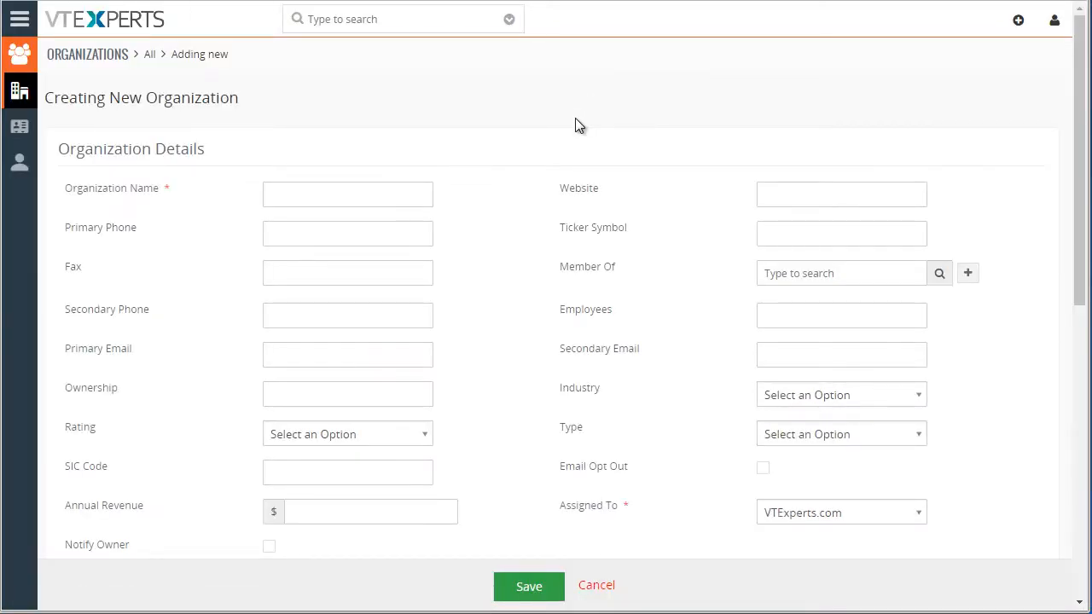
scroll(down, 3)
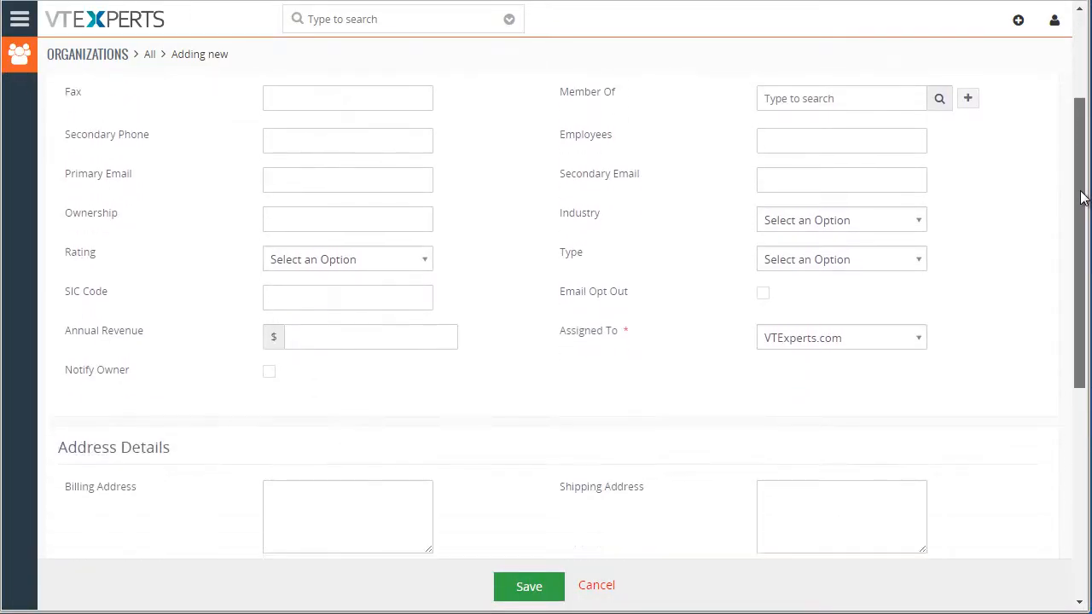
scroll(down, 3)
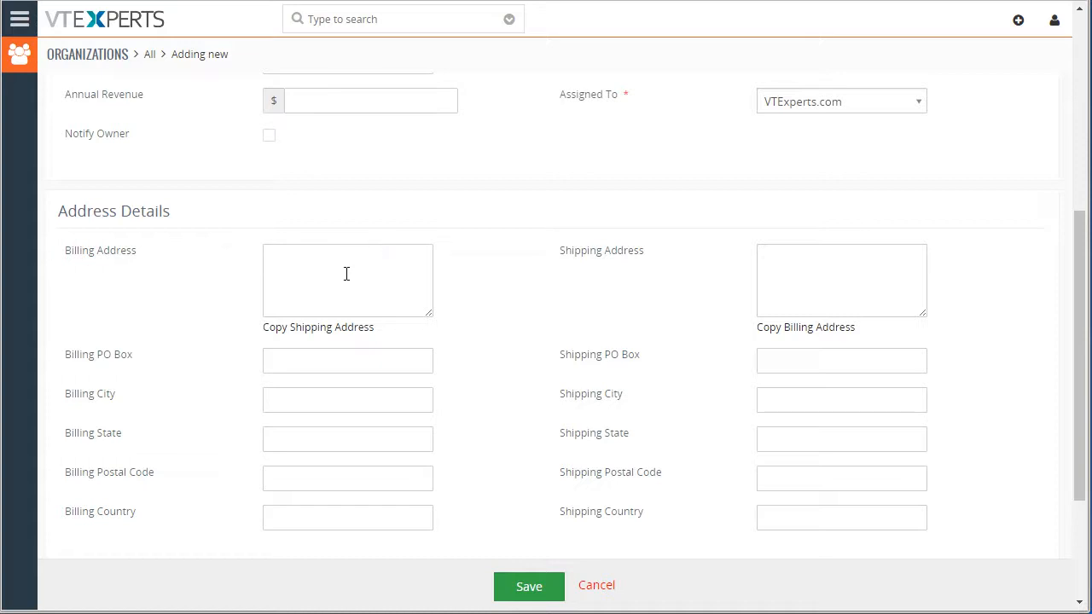
click(347, 279)
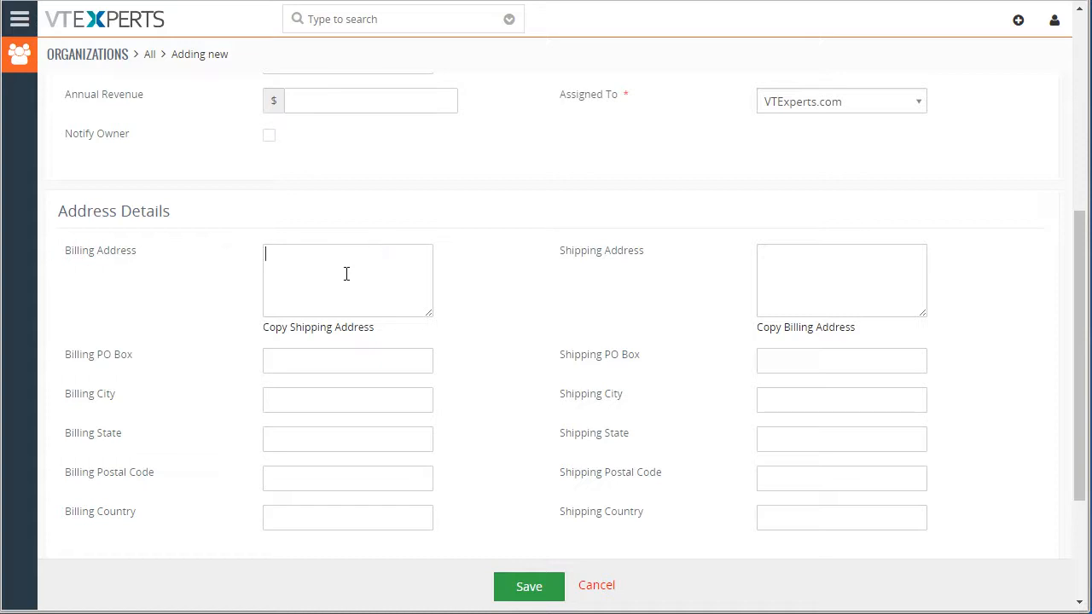
text(555)
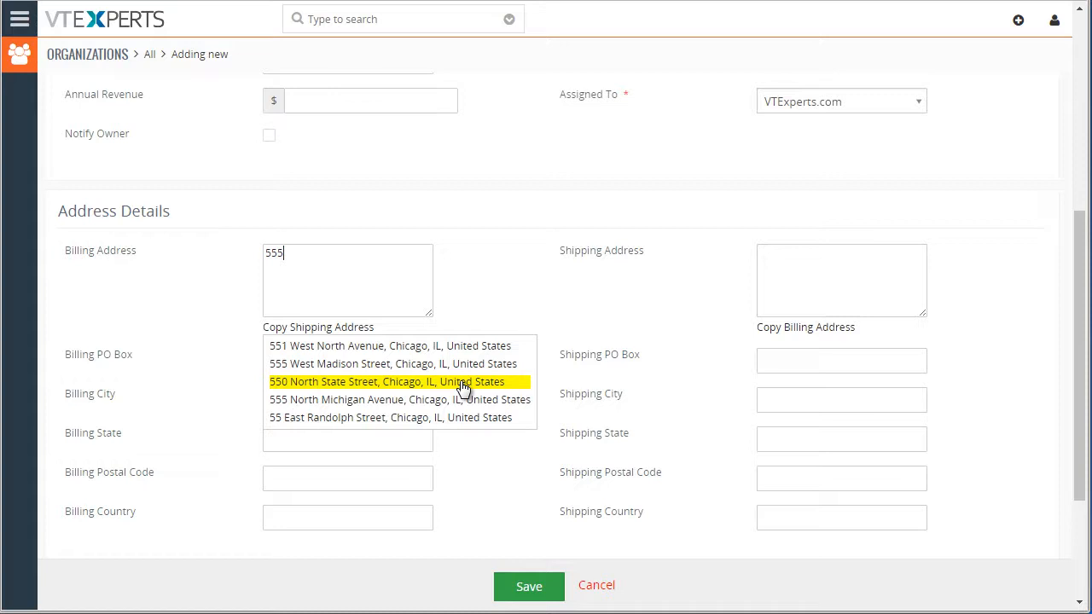
click(386, 381)
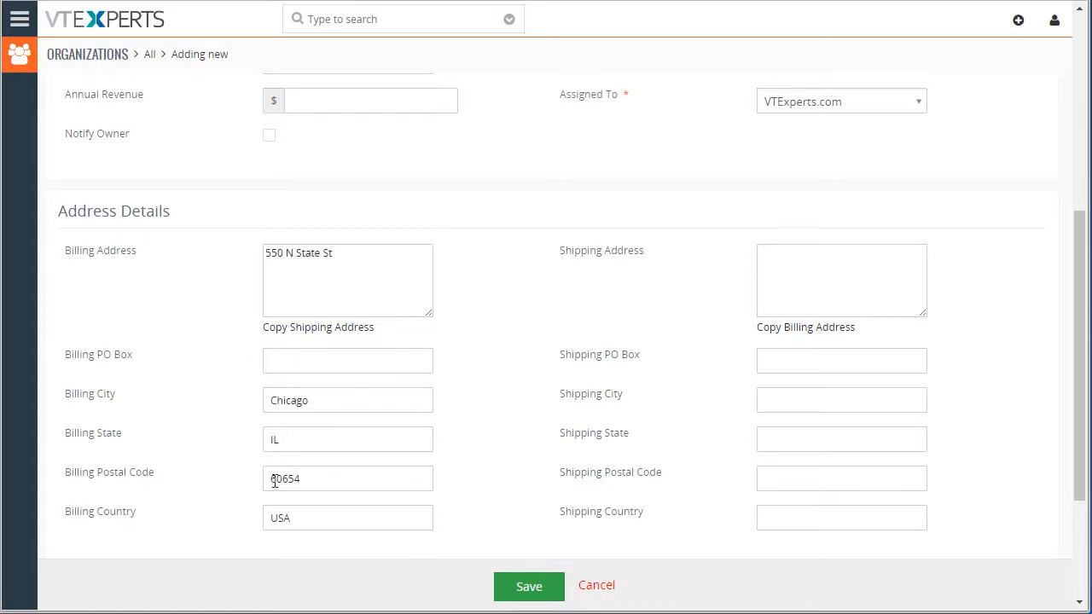
click(840, 280)
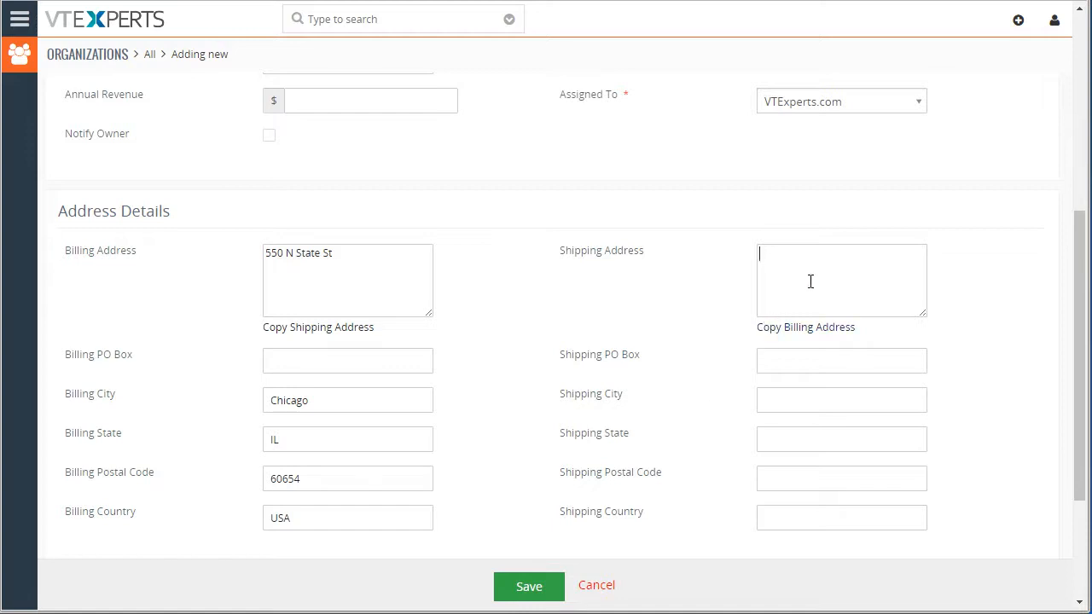
text(chicago)
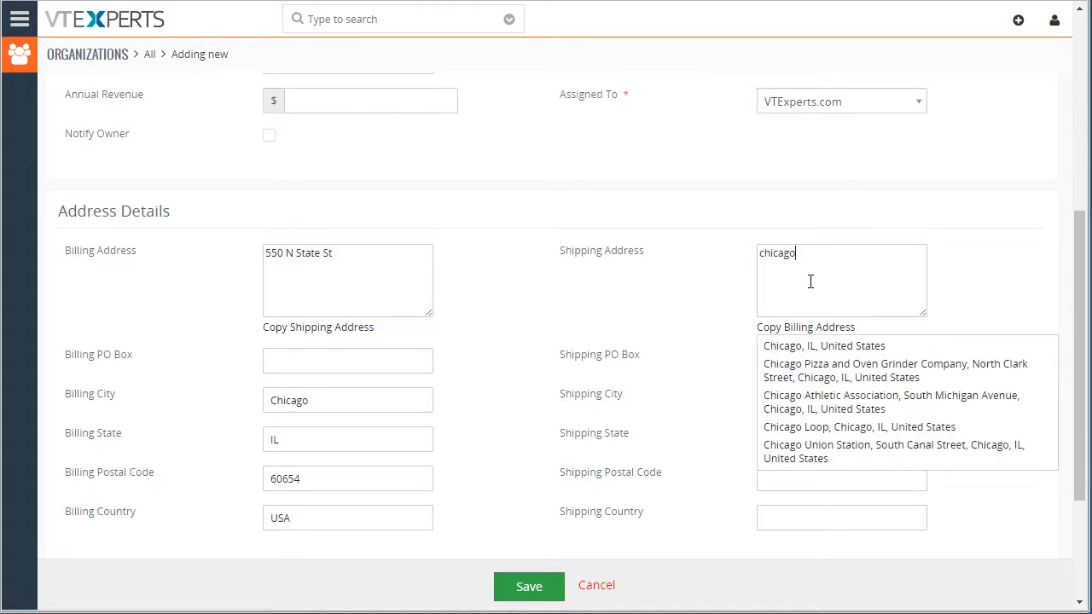
text(6)
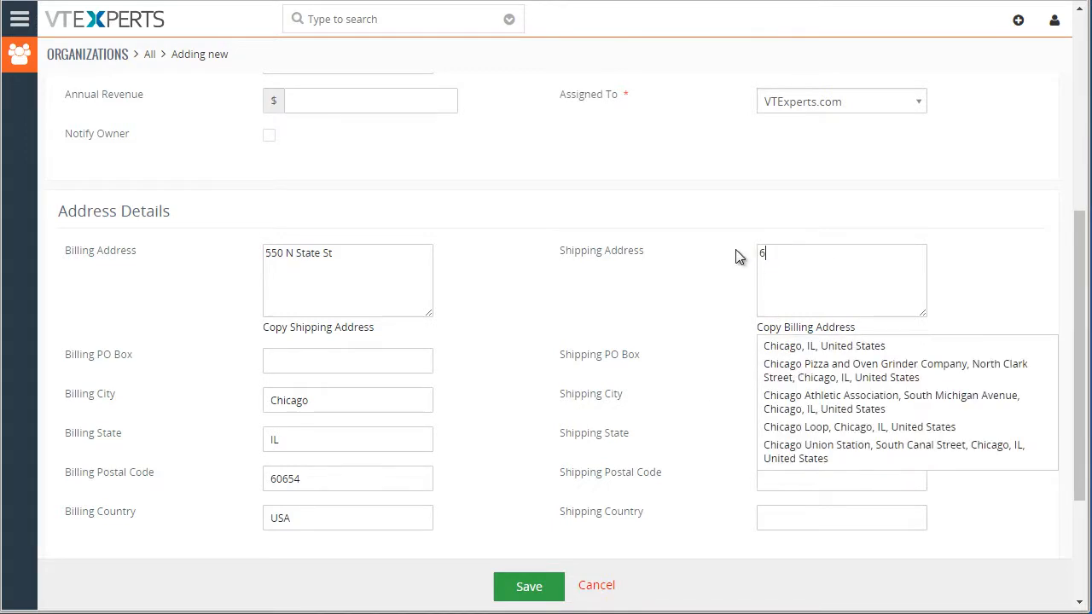
text(0611)
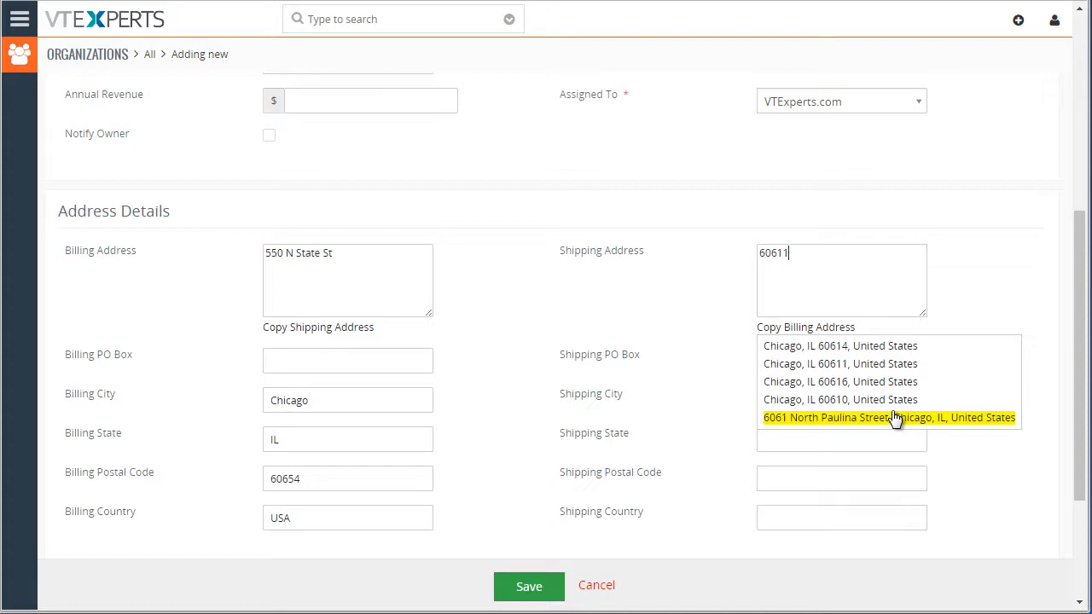
click(887, 417)
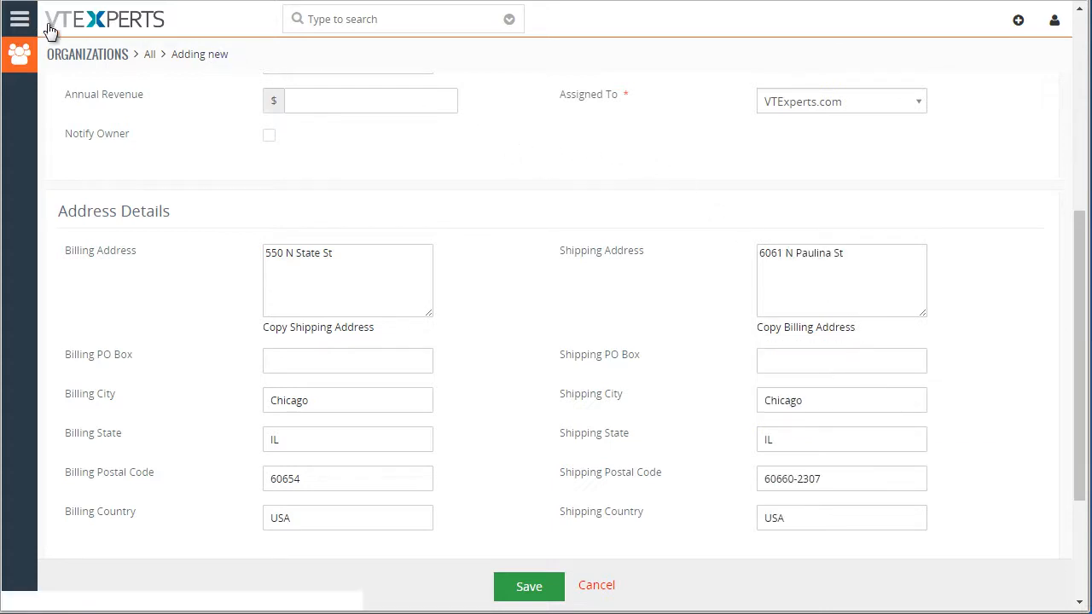
Go to Settings > Other Settings > Google Address to view module address mappings
click(20, 19)
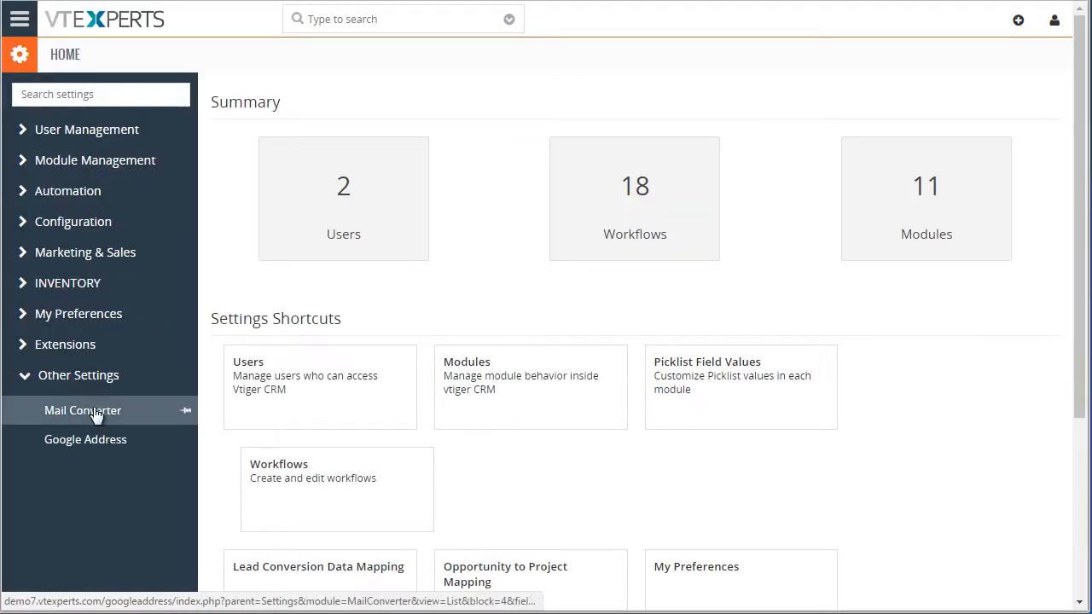
click(85, 439)
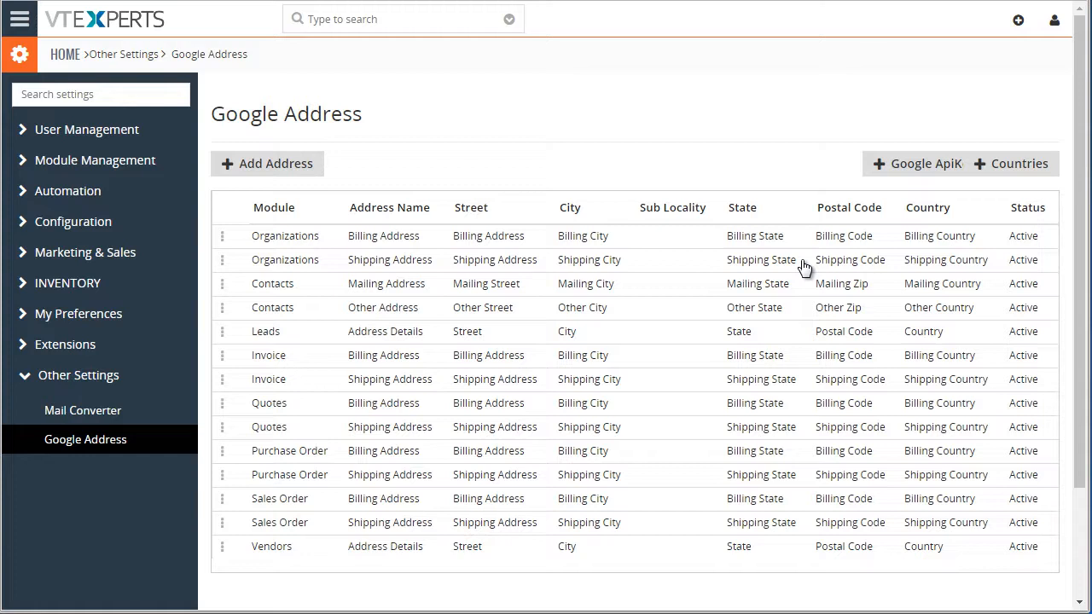
mouse_move(796, 239)
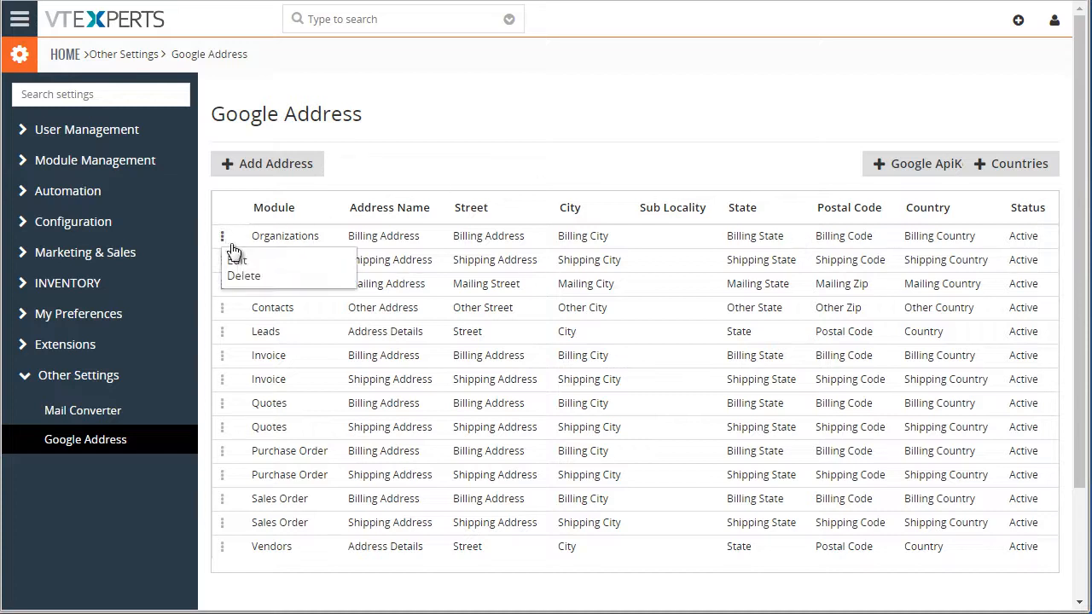
Add a blank row to the Organizations billing mapping and browse its Google field options
click(239, 257)
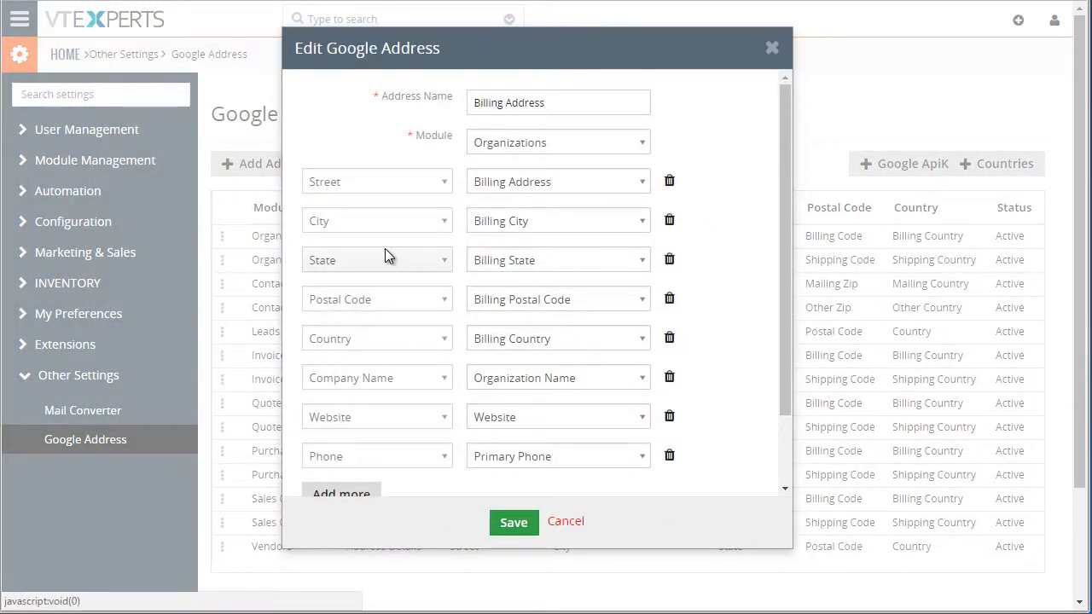
mouse_move(402, 265)
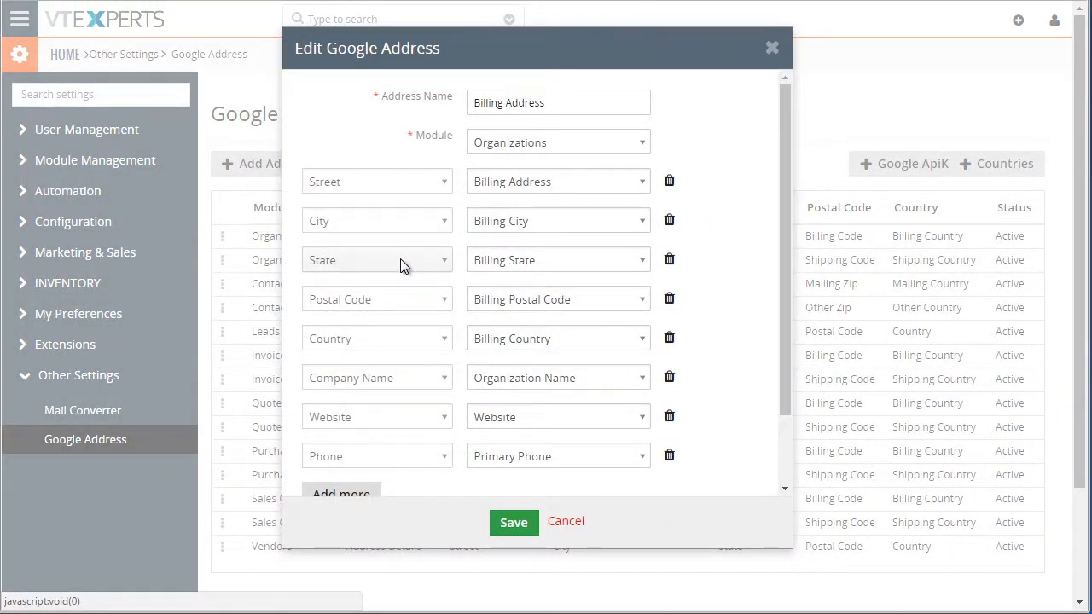
mouse_move(388, 221)
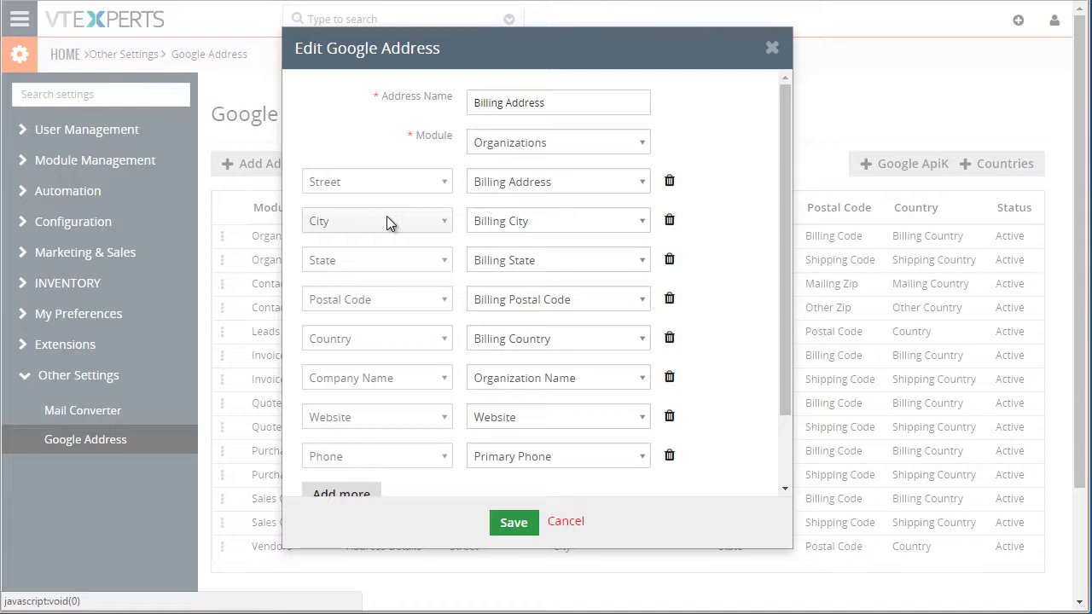
scroll(down, 3)
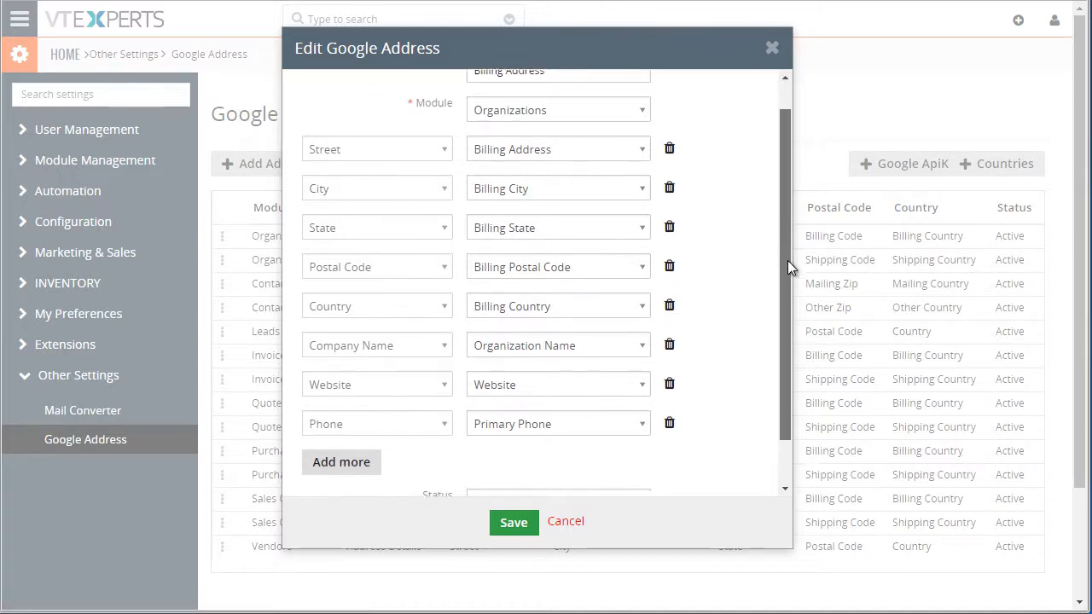
click(340, 461)
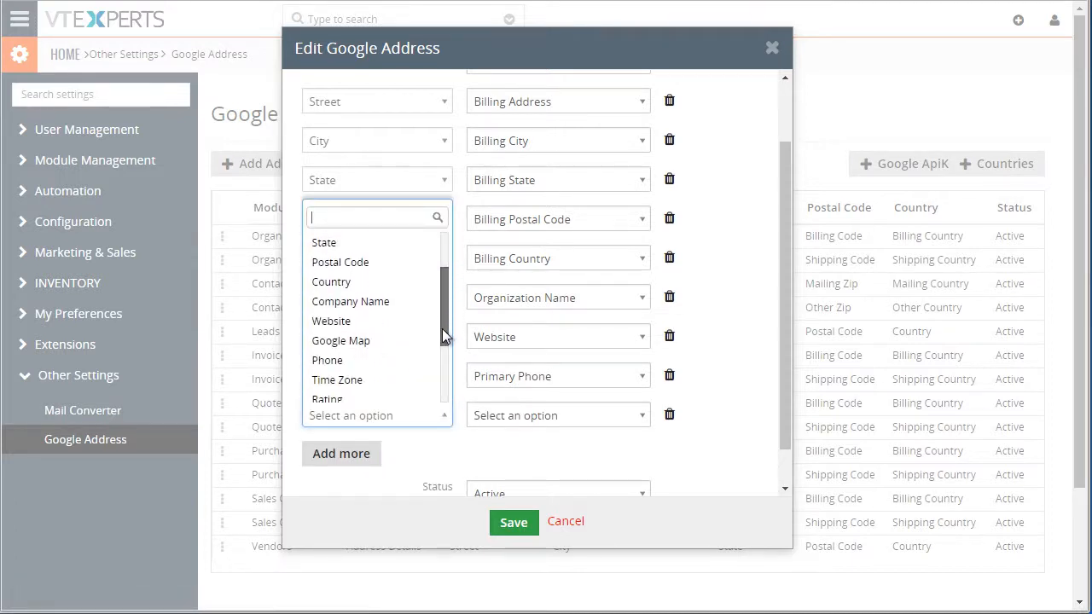
scroll(down, 3)
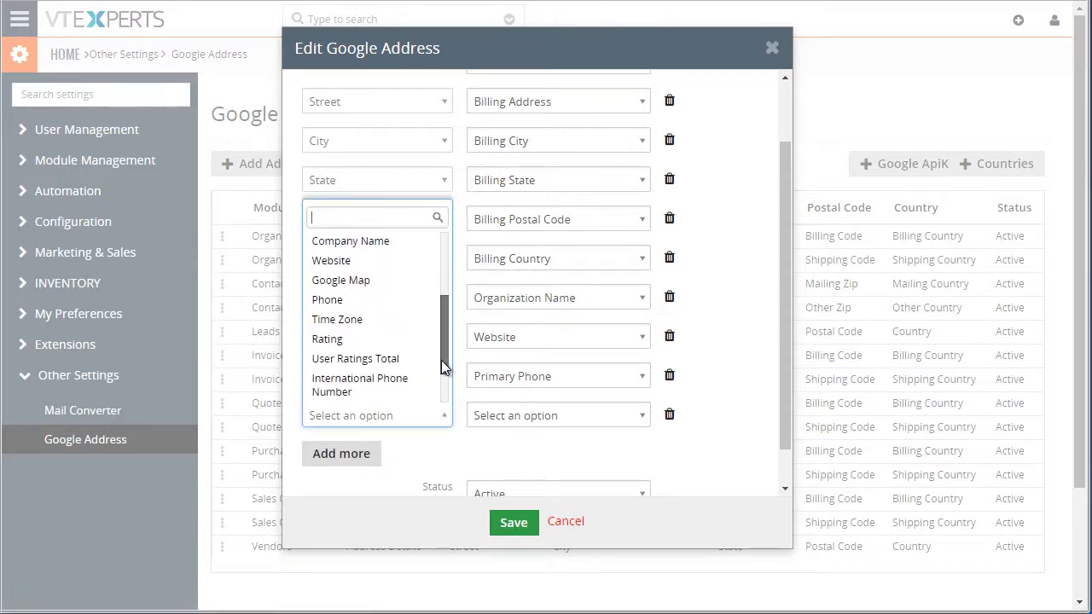
scroll(down, 3)
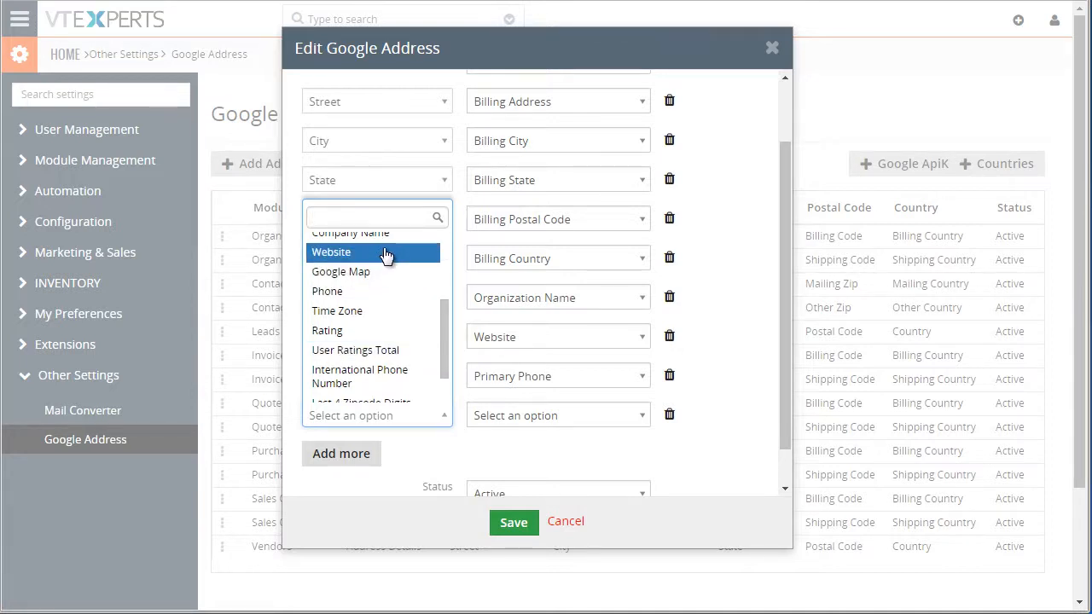
mouse_move(443, 353)
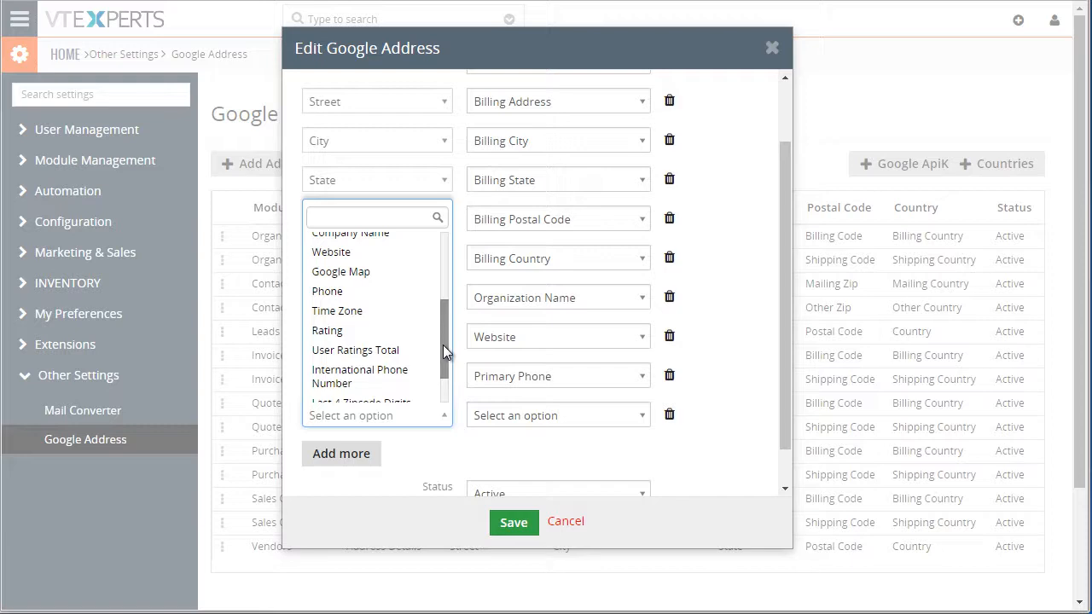
scroll(down, 3)
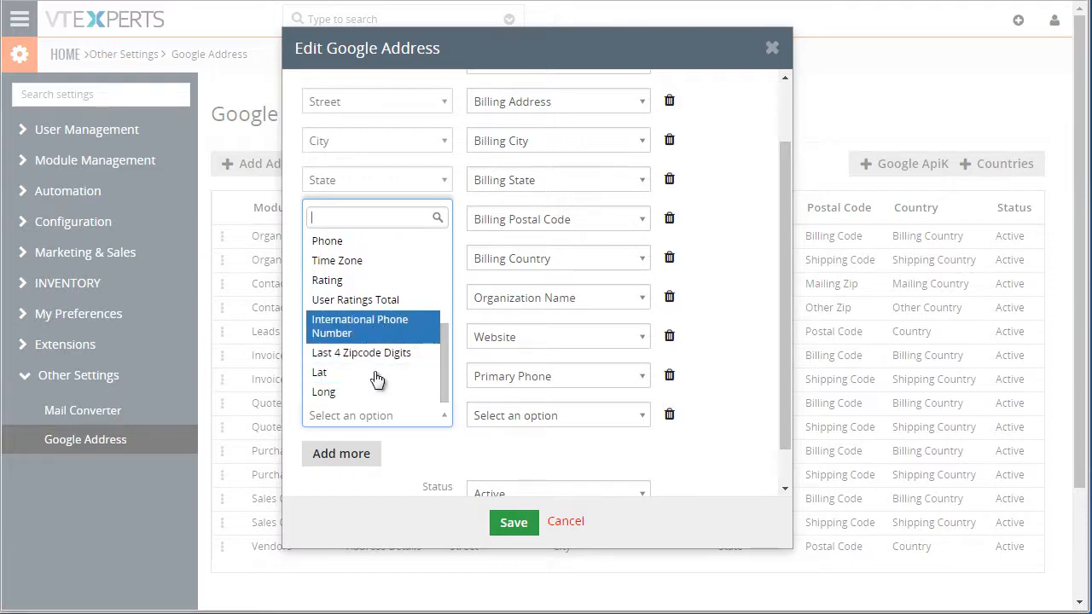
click(375, 375)
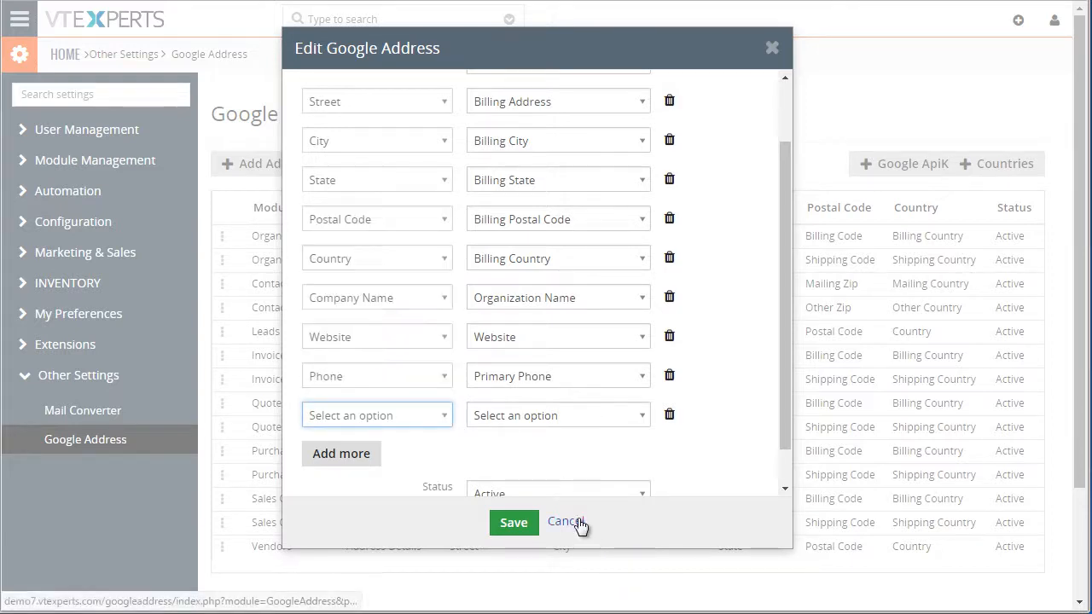
Cancel the billing mapping edit, then draft and cancel a new address mapping
click(566, 521)
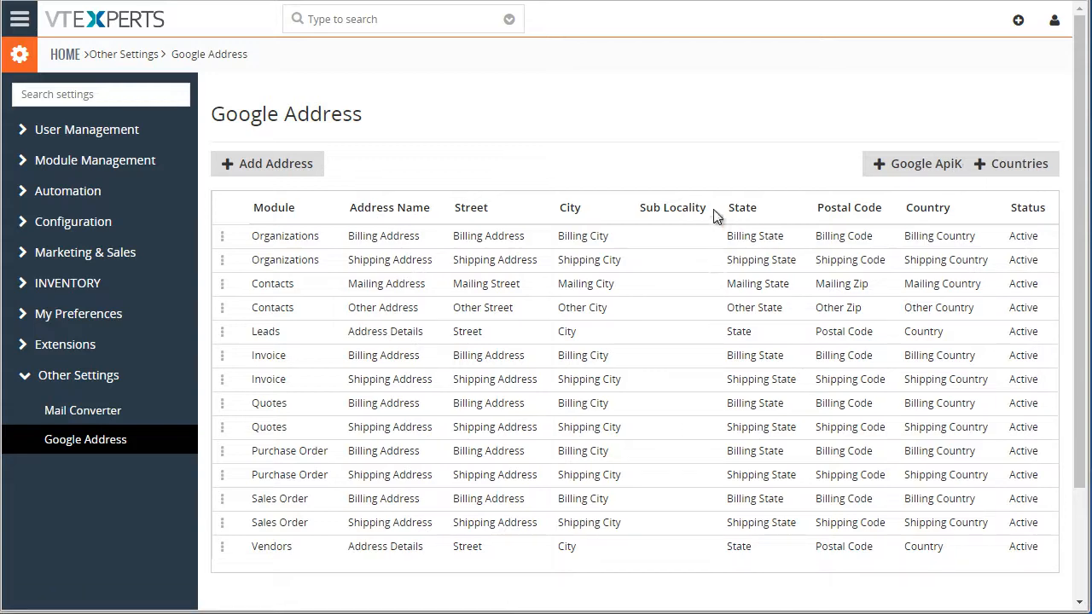
mouse_move(305, 166)
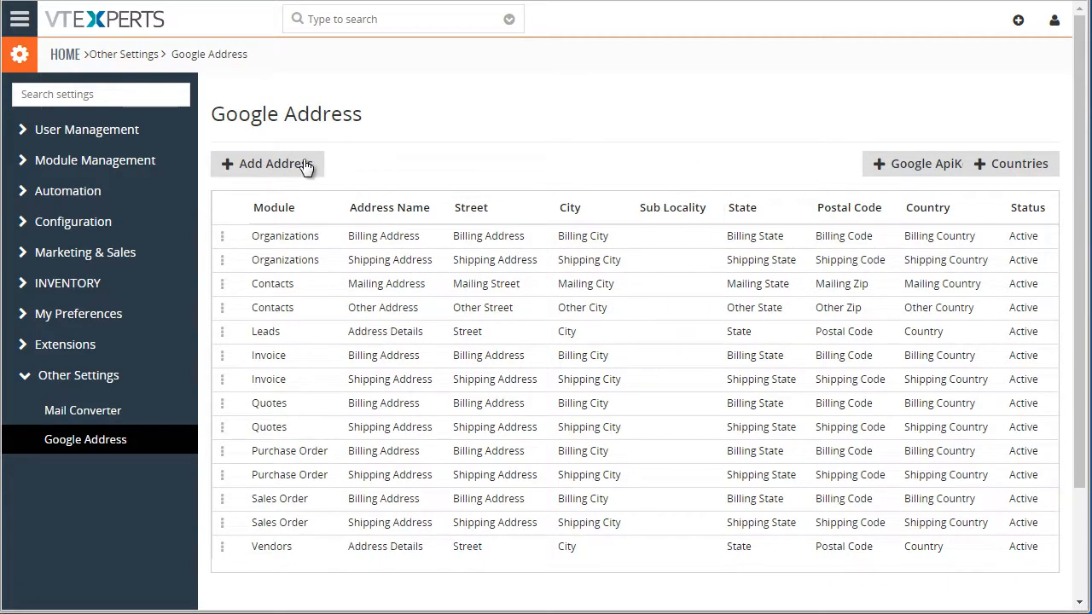
click(267, 164)
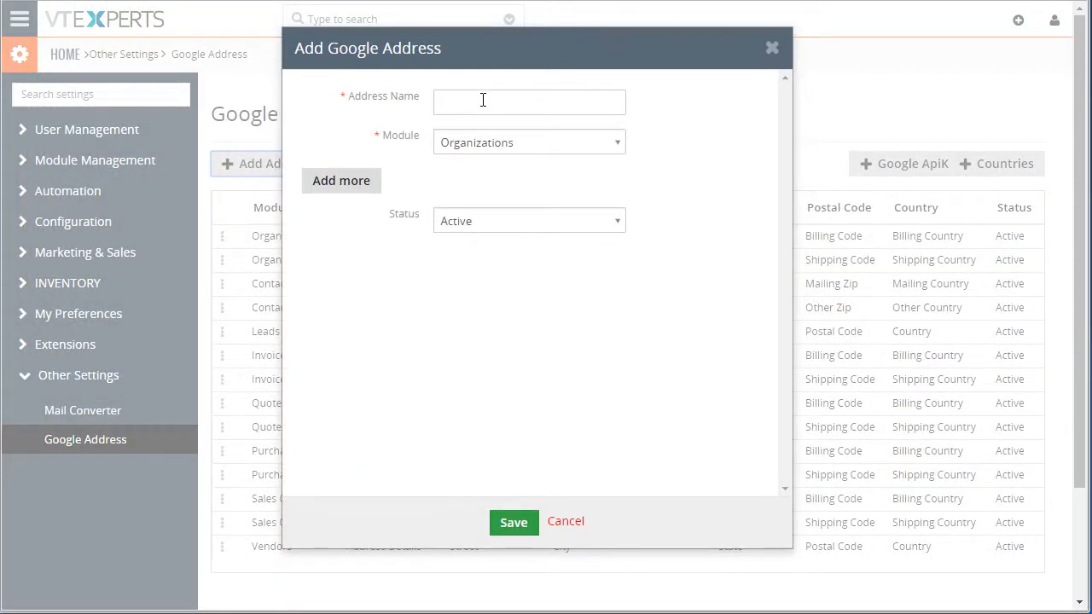
click(529, 142)
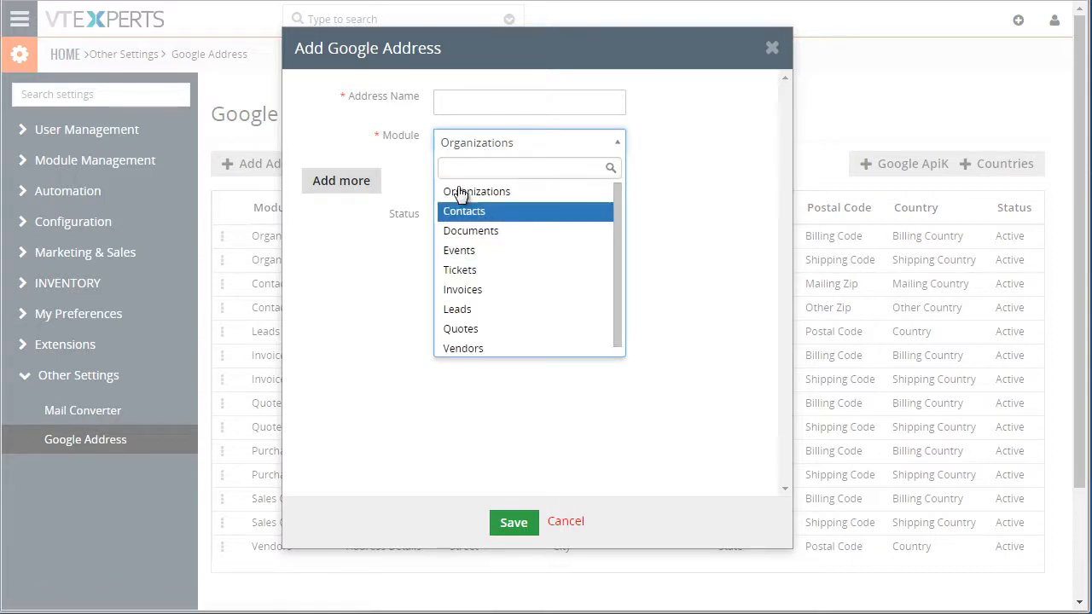
click(477, 191)
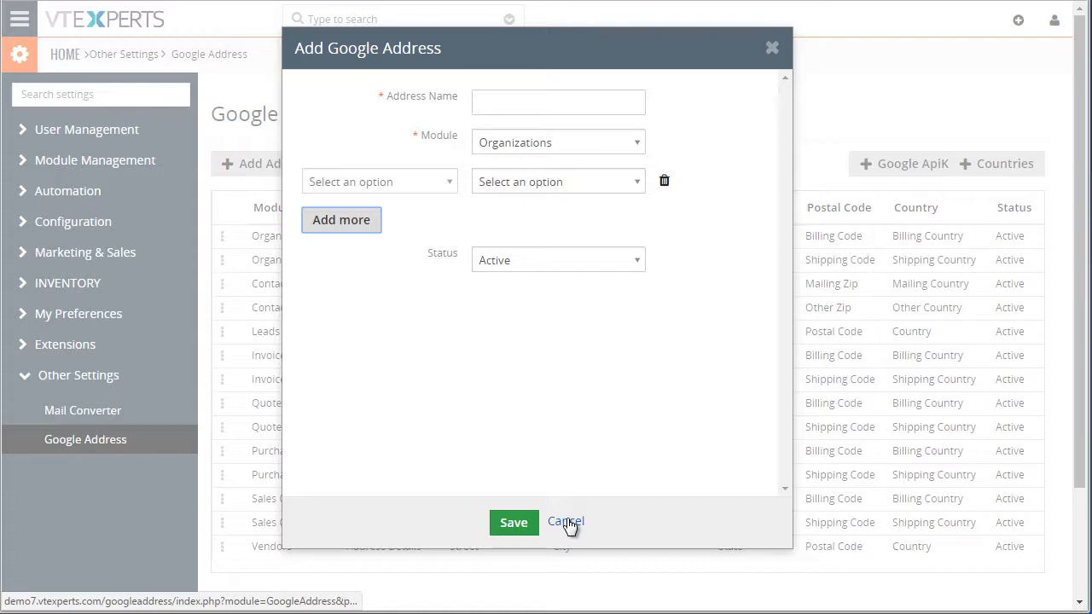
click(566, 521)
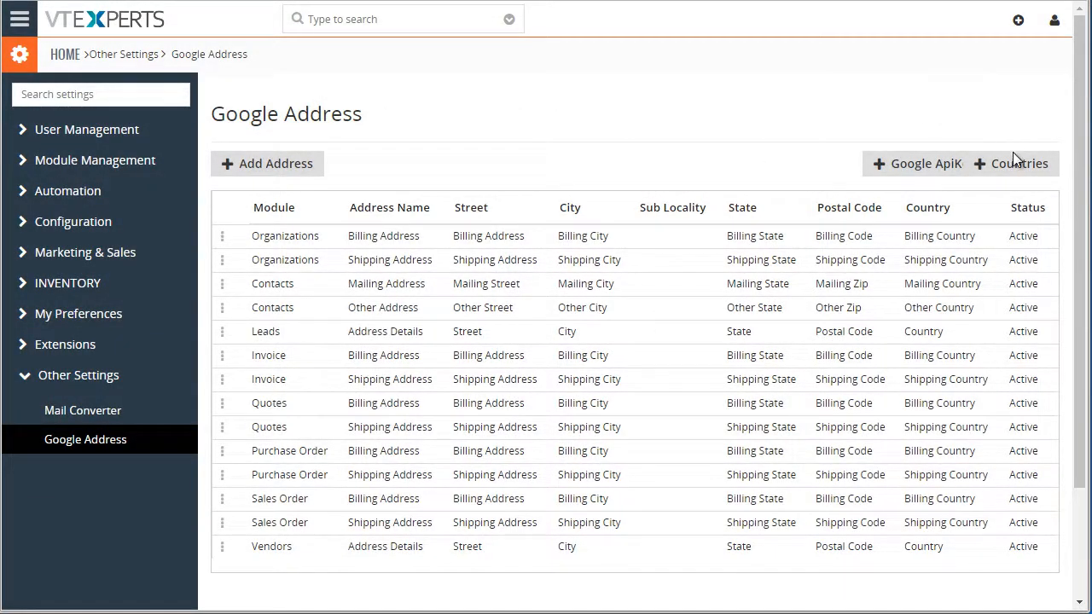
Pick Guadeloupe and Anguilla as countries without saving, then view the Google API key
click(1010, 163)
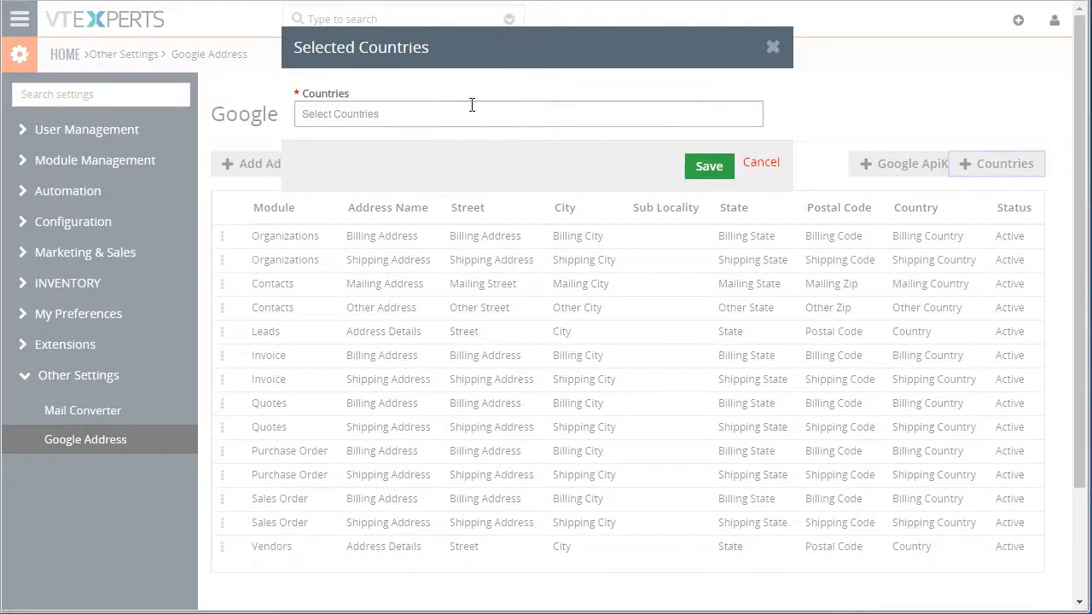
click(527, 113)
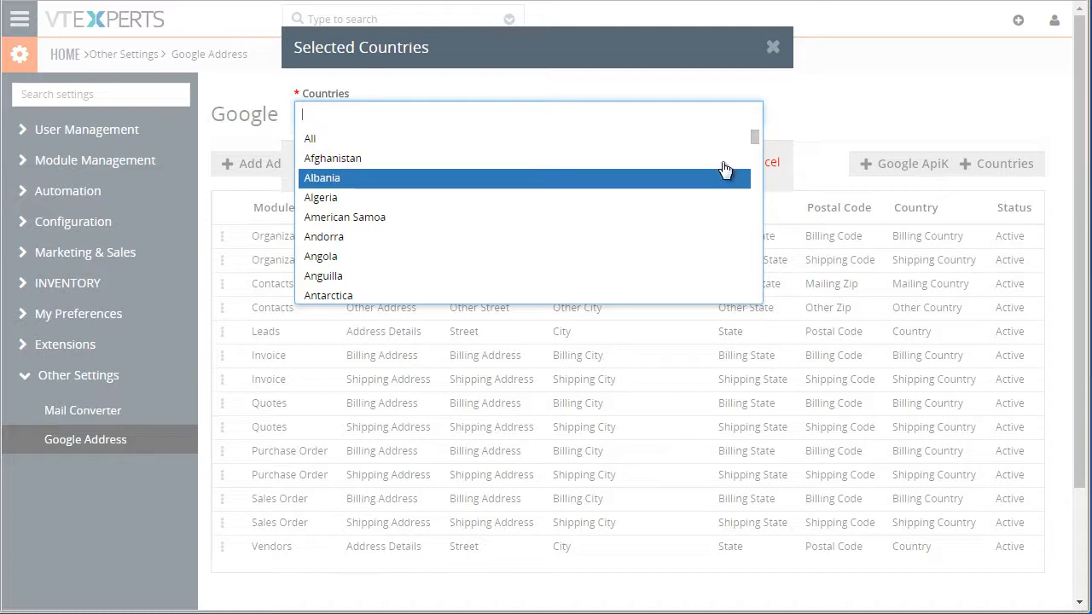
scroll(down, 3)
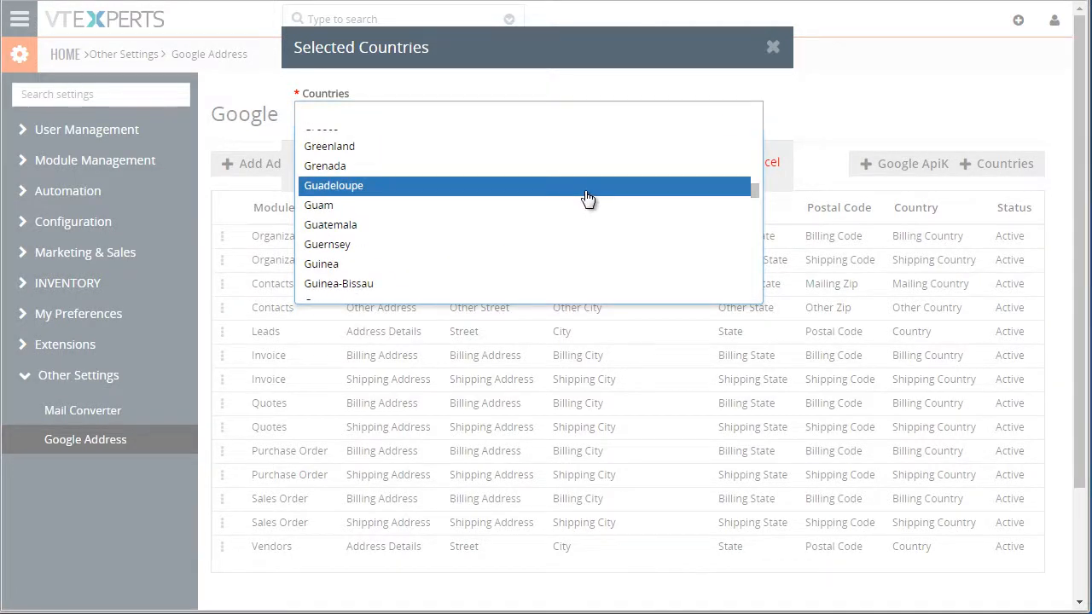
click(333, 185)
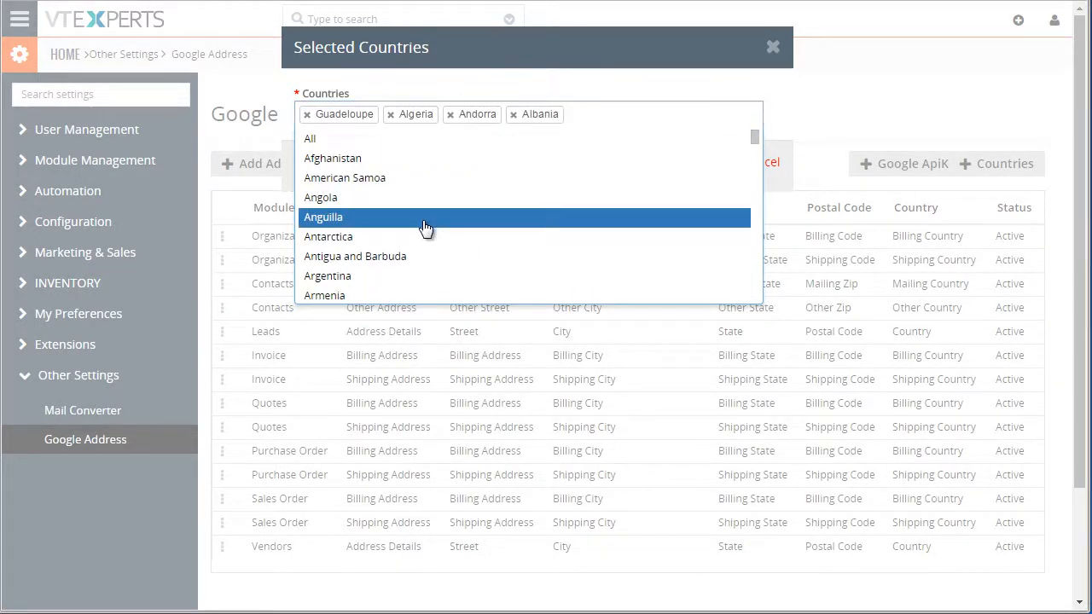
click(323, 217)
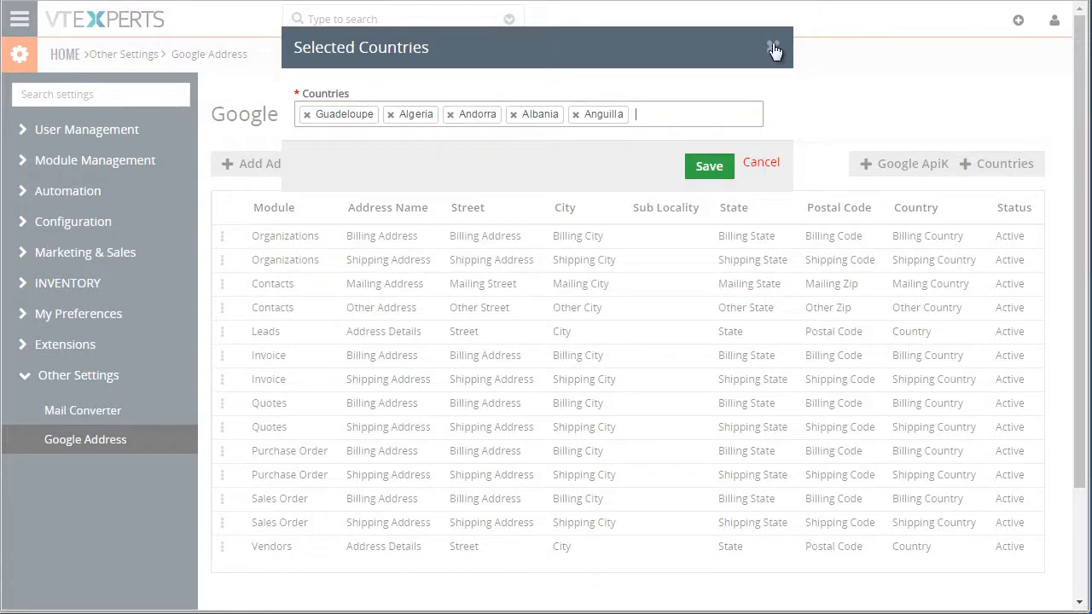
click(773, 48)
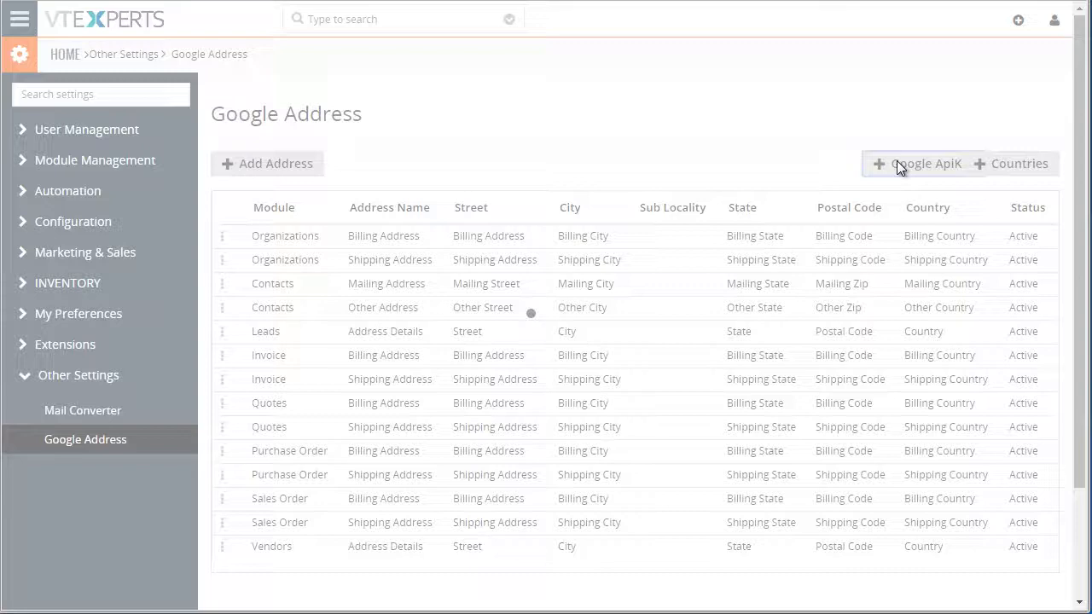
click(916, 163)
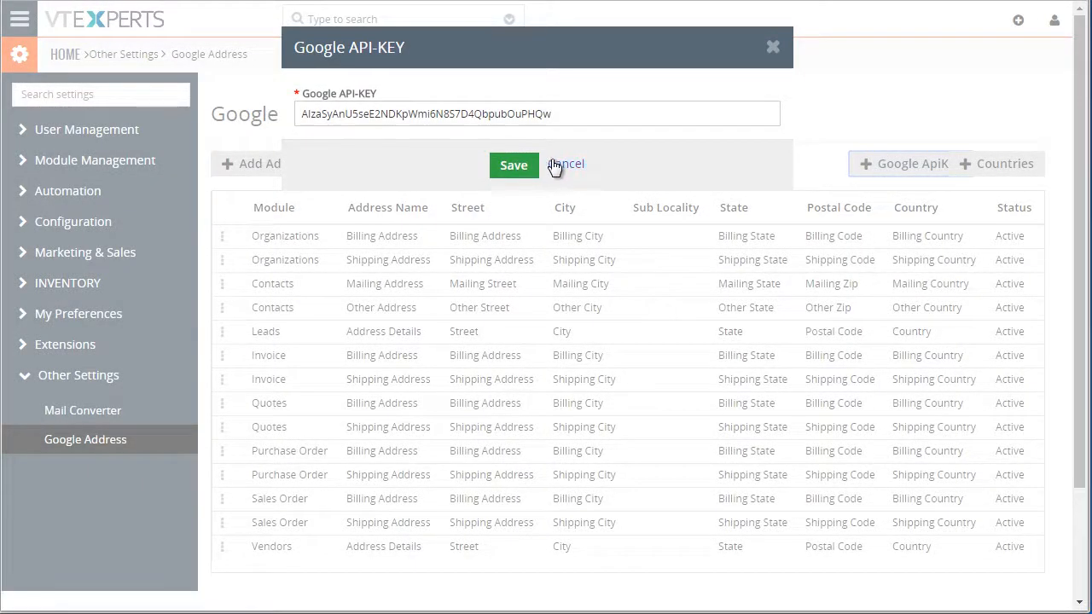